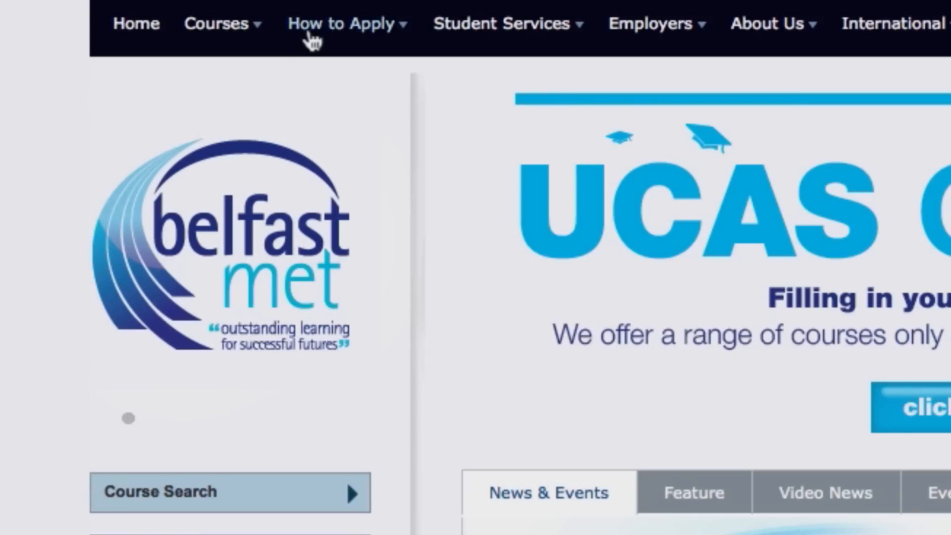
Reach the How to Apply guide on making an application from the top menu
click(343, 23)
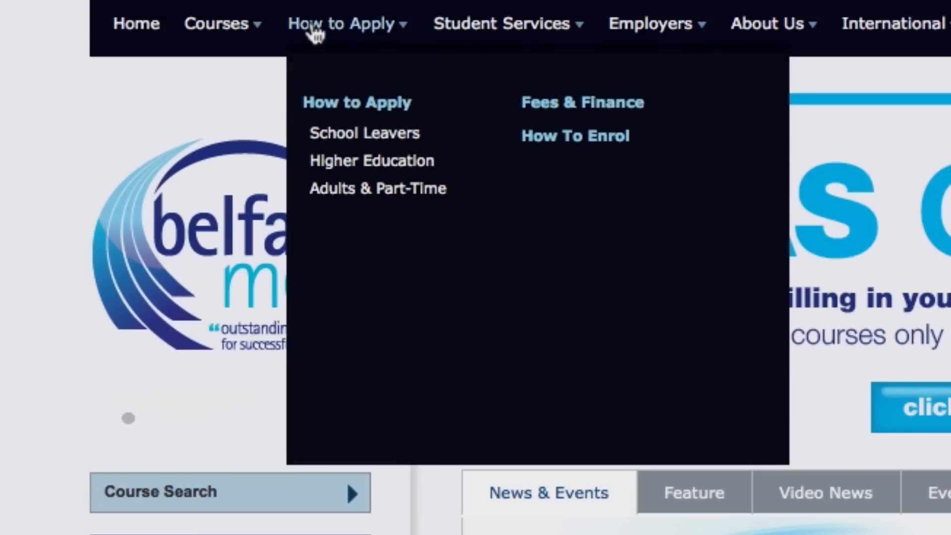
click(356, 102)
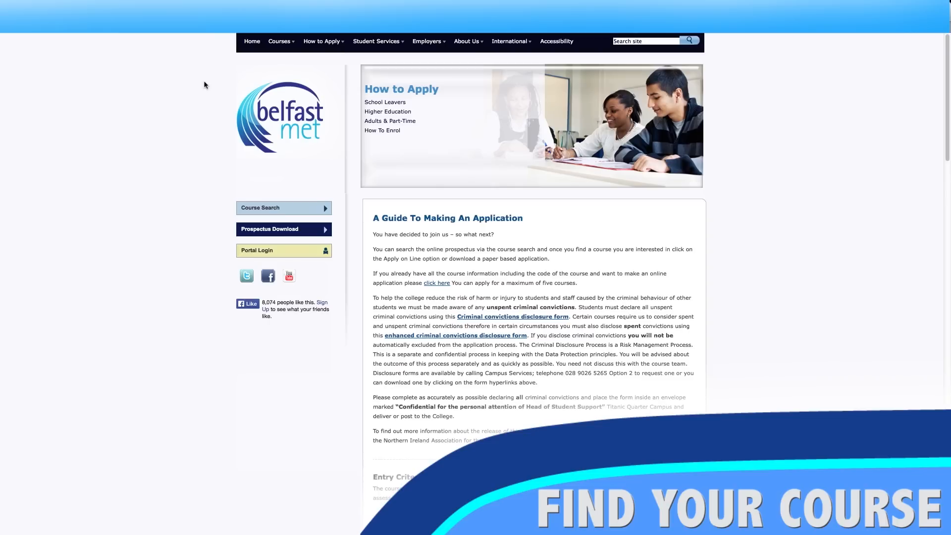
mouse_move(246, 134)
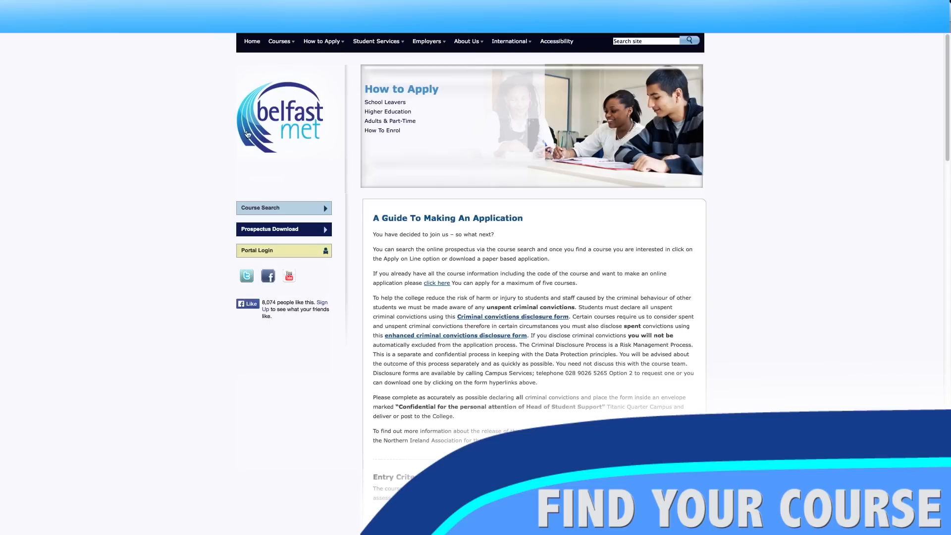
mouse_move(397, 242)
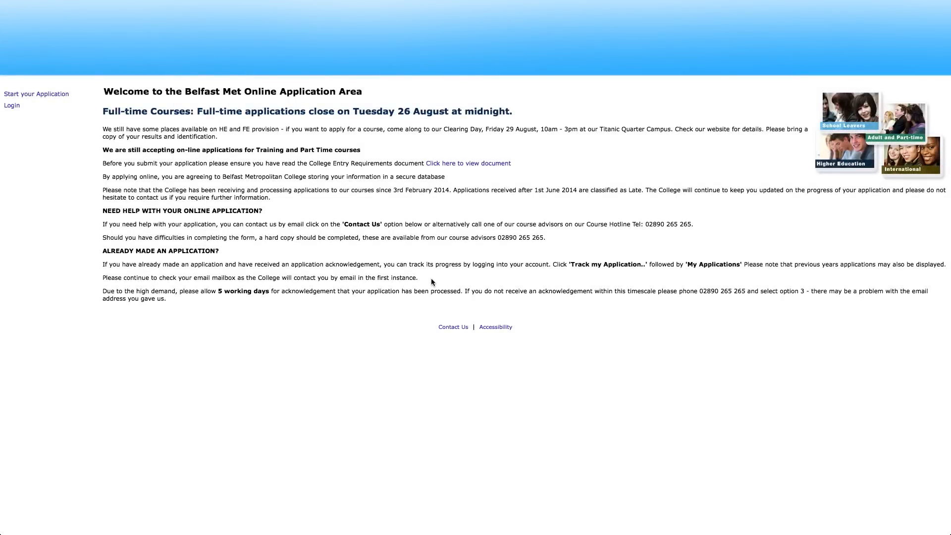
mouse_move(188, 158)
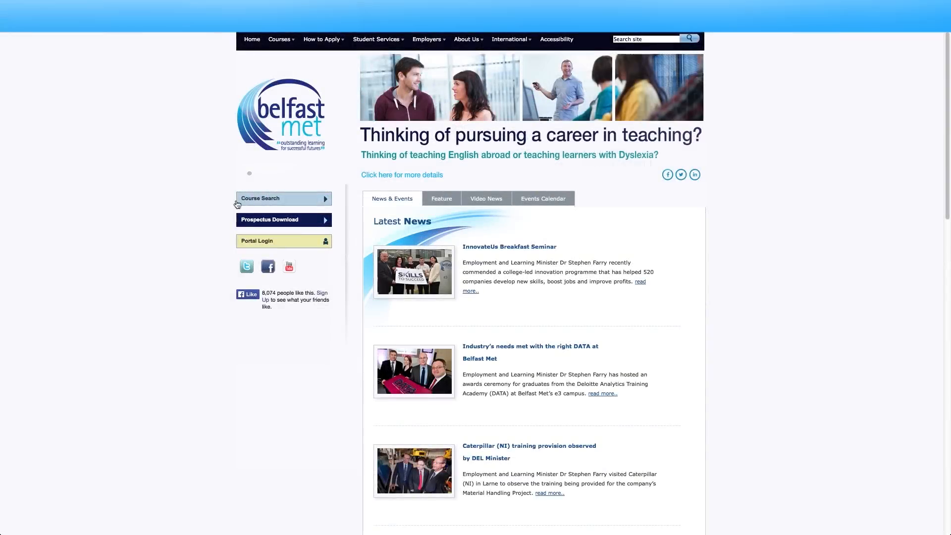
Run a Course Search with keyword 3664 to list the matching courses
click(260, 199)
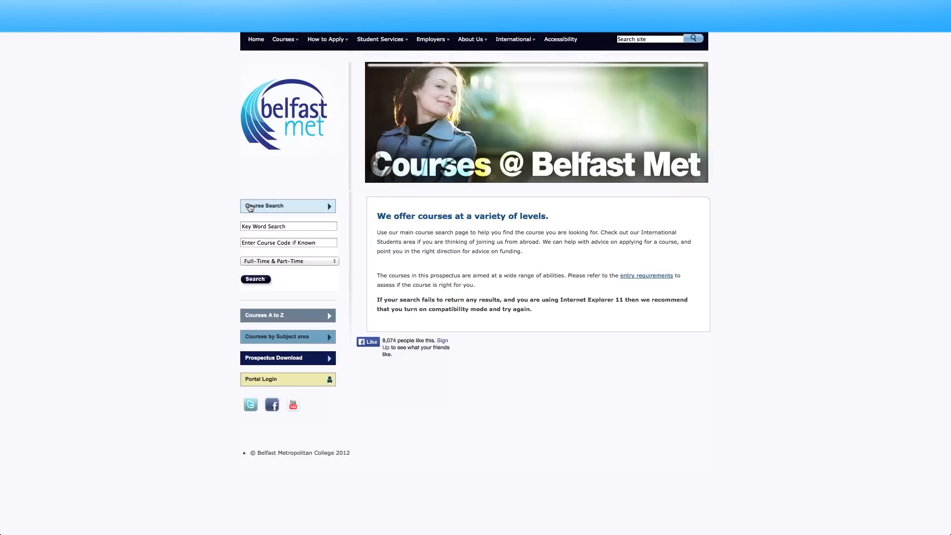
click(288, 226)
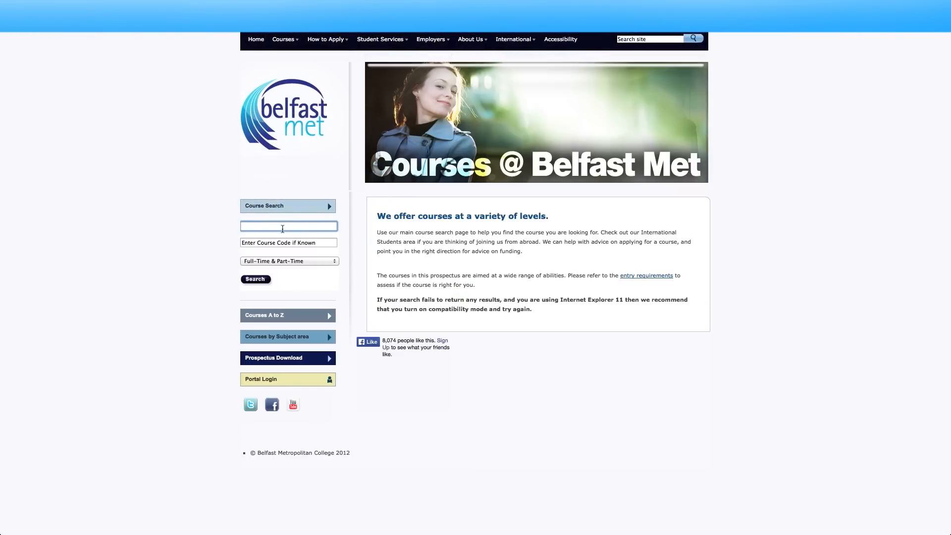
text(366)
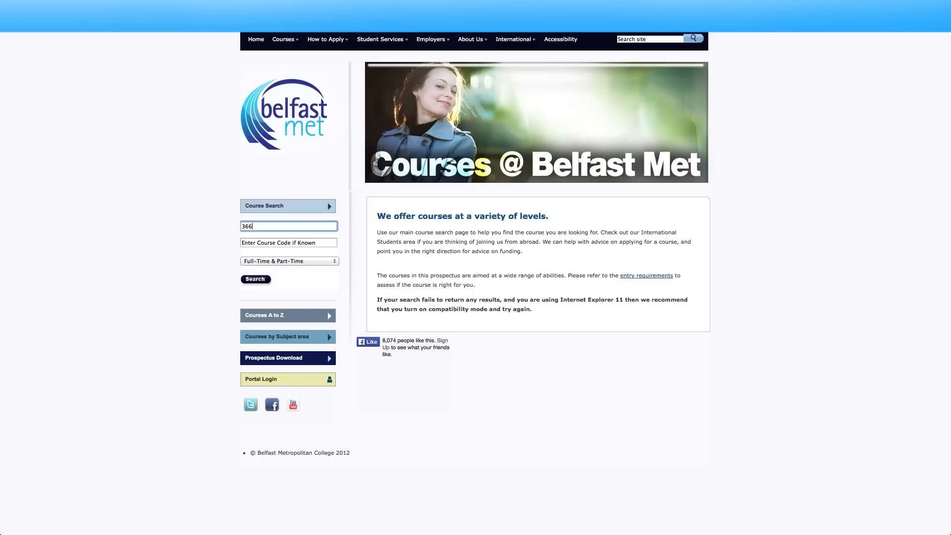
text(4)
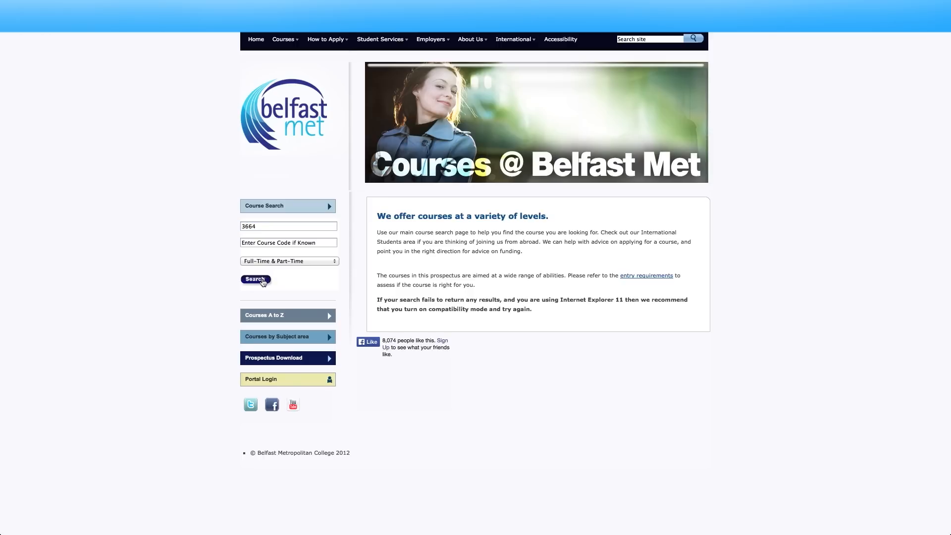
click(254, 279)
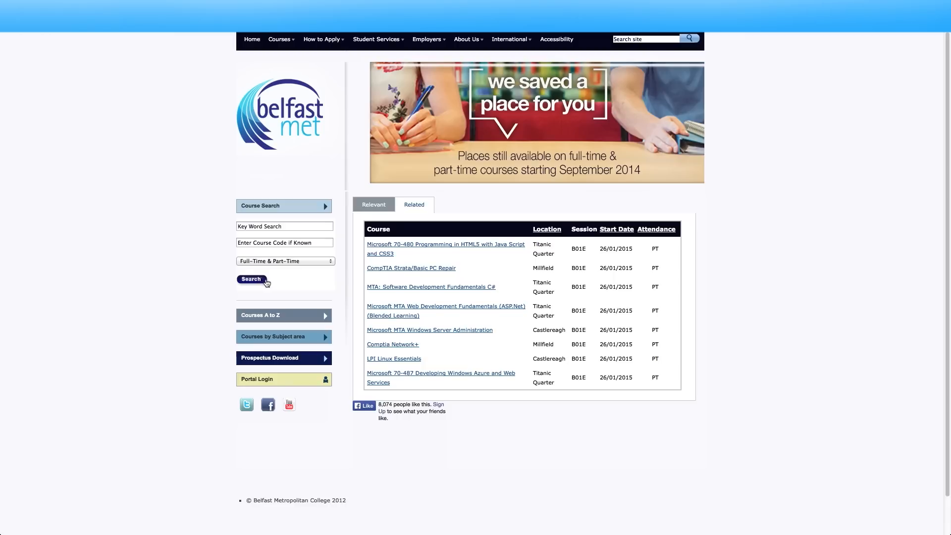
mouse_move(354, 273)
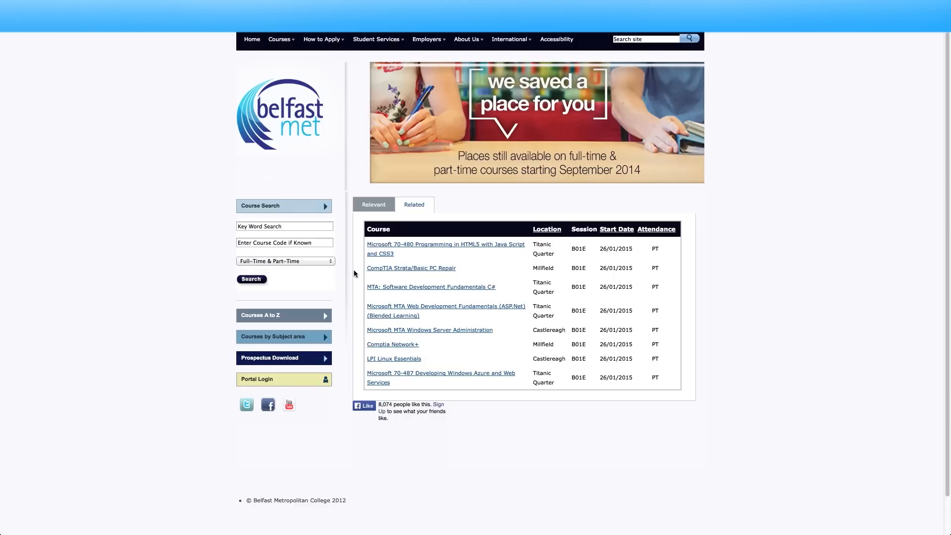
mouse_move(388, 259)
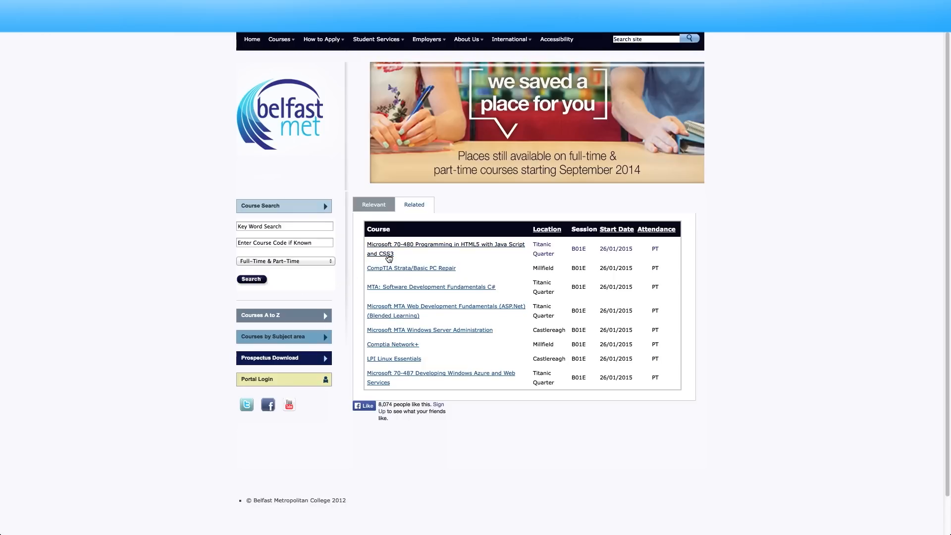
View the Microsoft 70-480 HTML5 course details and follow its Apply Online link
click(445, 249)
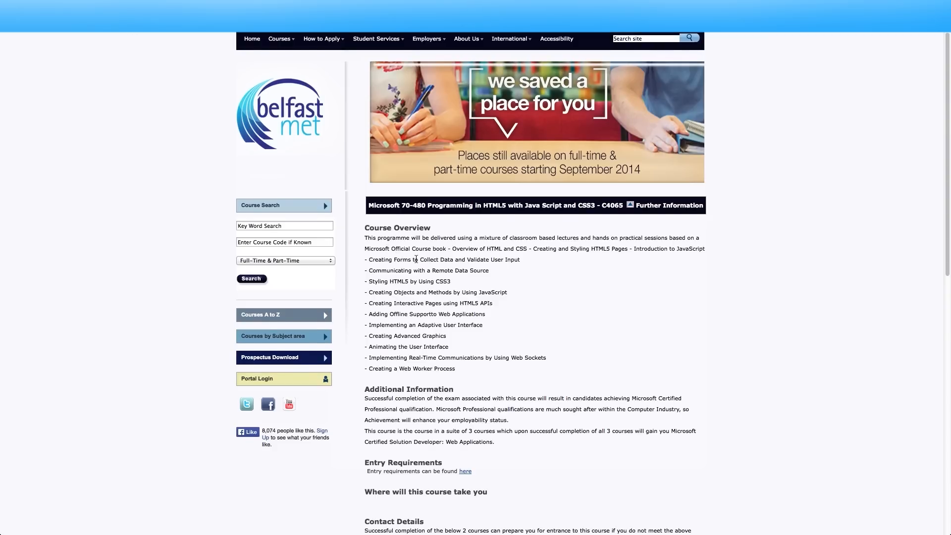
scroll(down, 3)
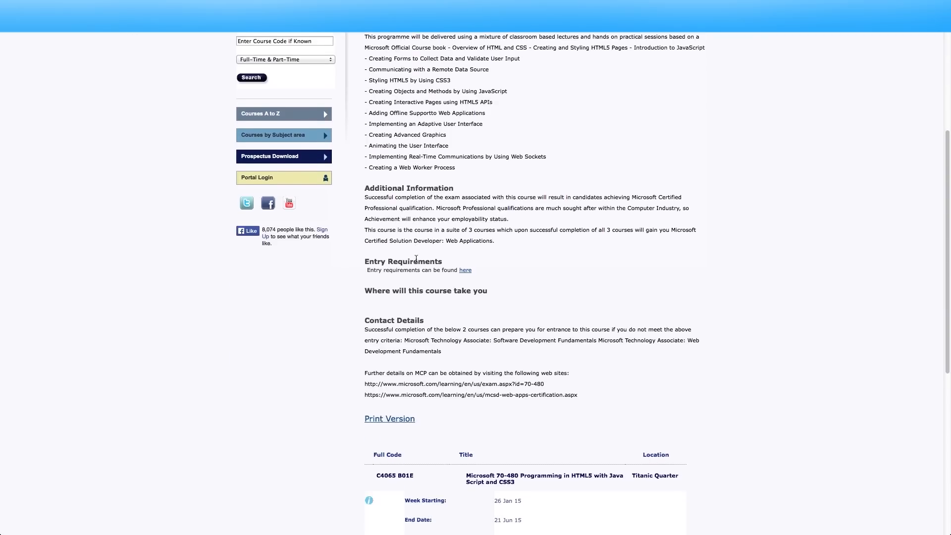
scroll(down, 3)
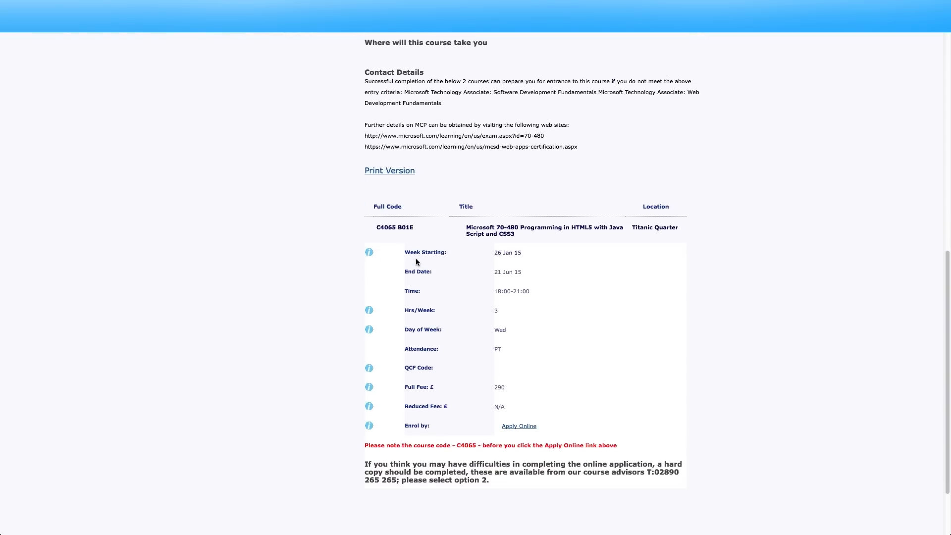
scroll(down, 3)
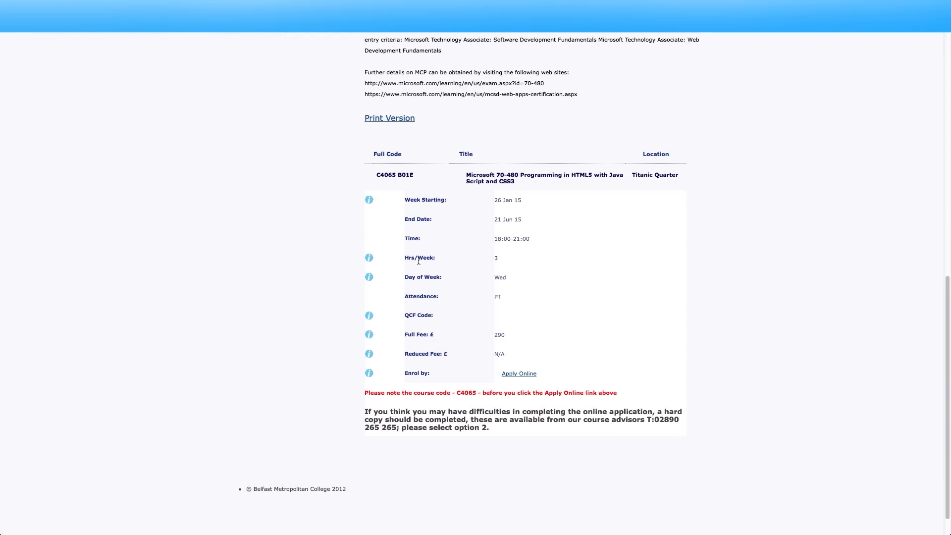
mouse_move(518, 374)
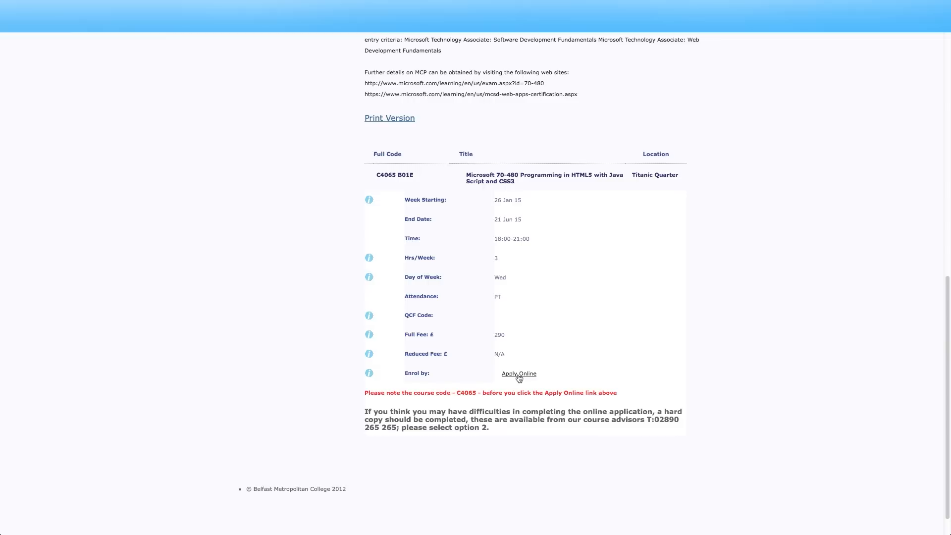
click(518, 373)
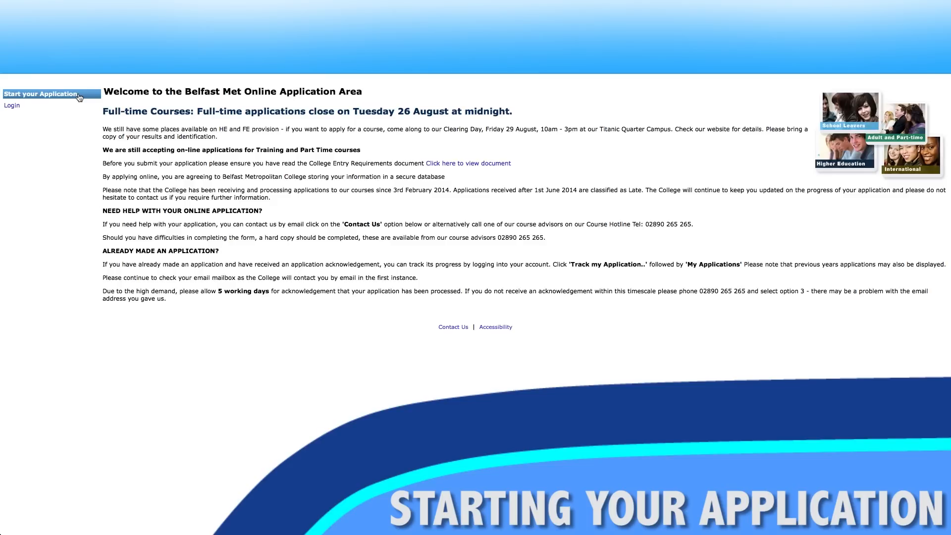
Start a new application and search the course list for keyword 3664
click(40, 94)
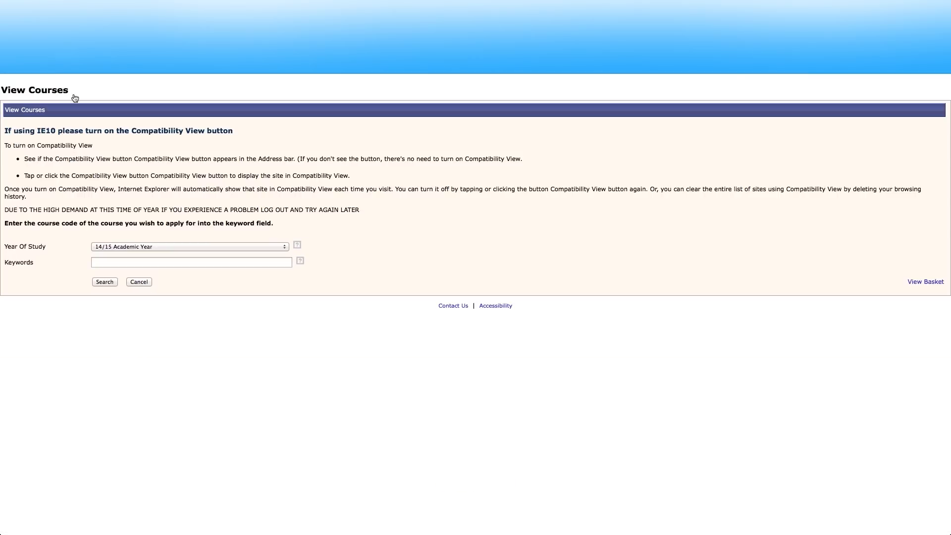
mouse_move(98, 237)
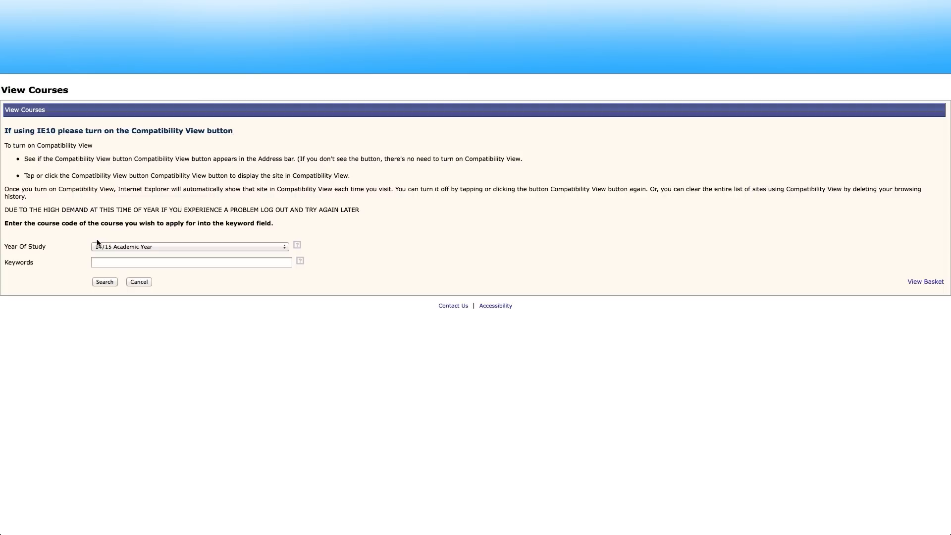
click(191, 262)
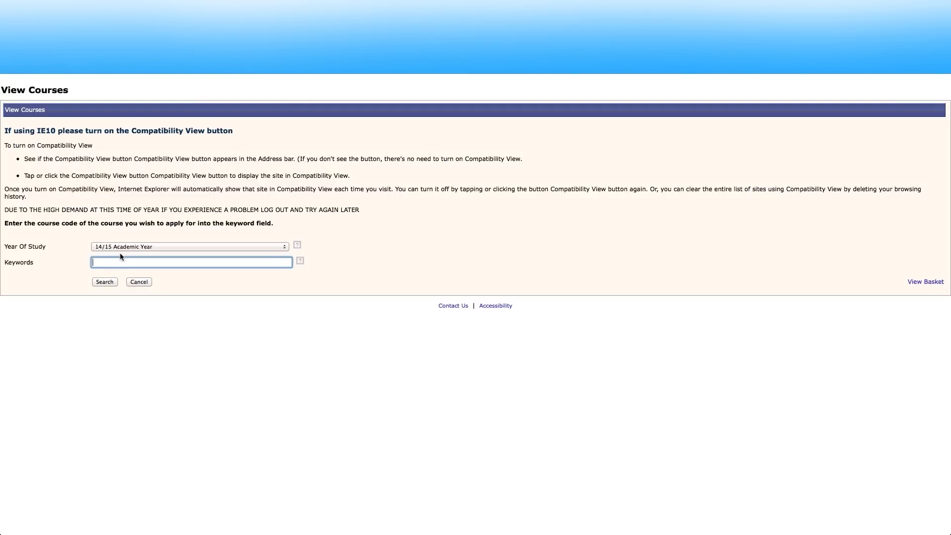
text(3664)
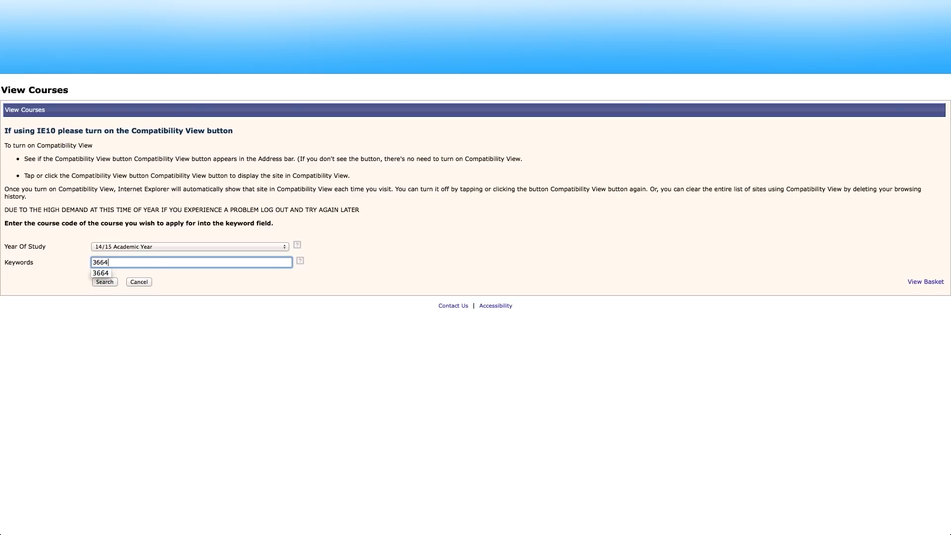
mouse_move(117, 276)
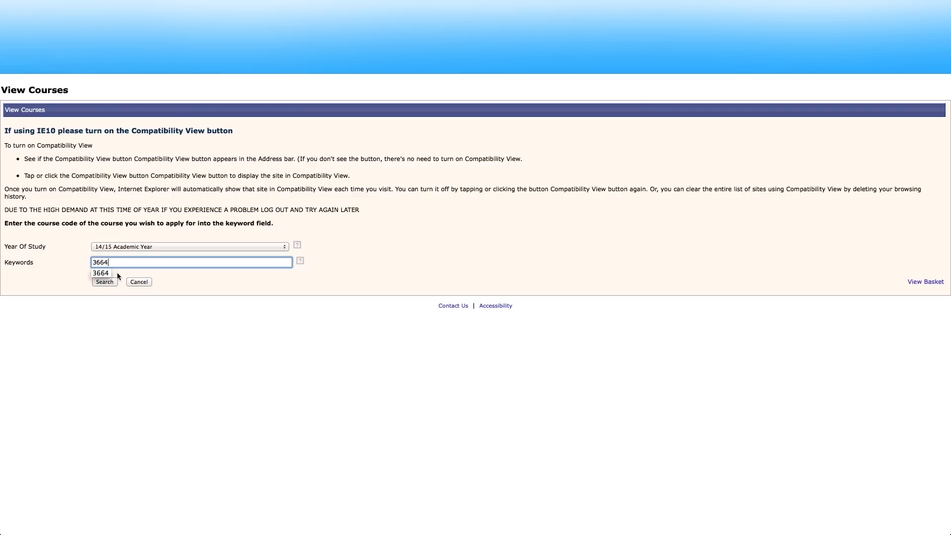
click(104, 281)
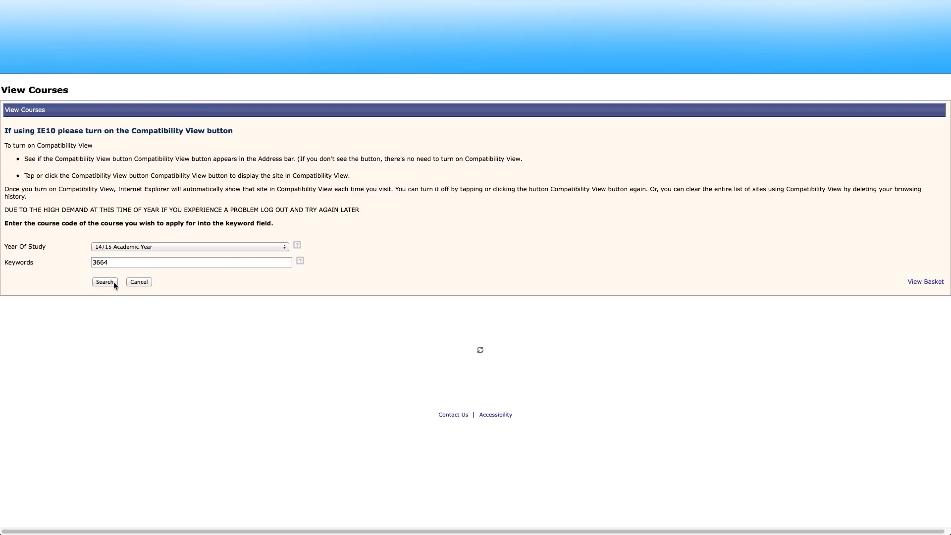
click(104, 281)
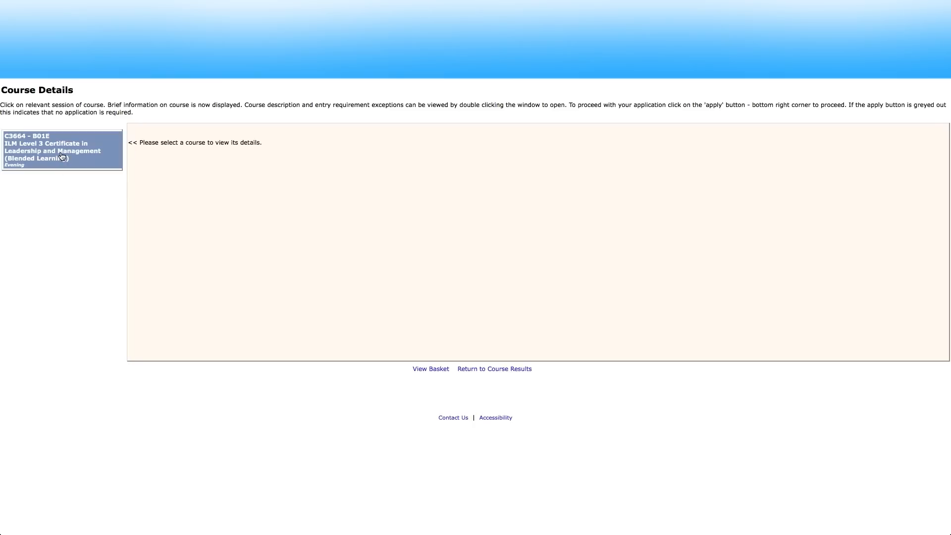
Show the details of the C3664 - B01E evening session from the results list
click(60, 149)
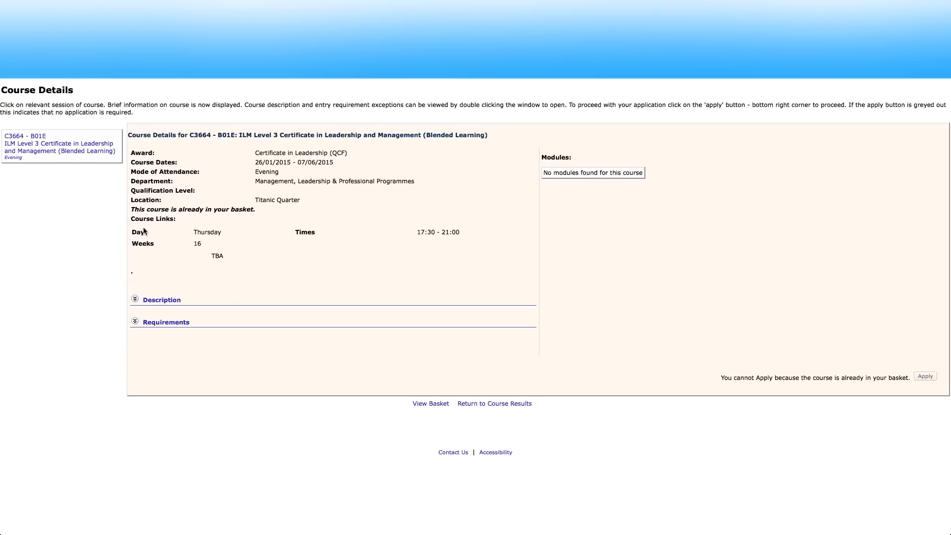
mouse_move(767, 345)
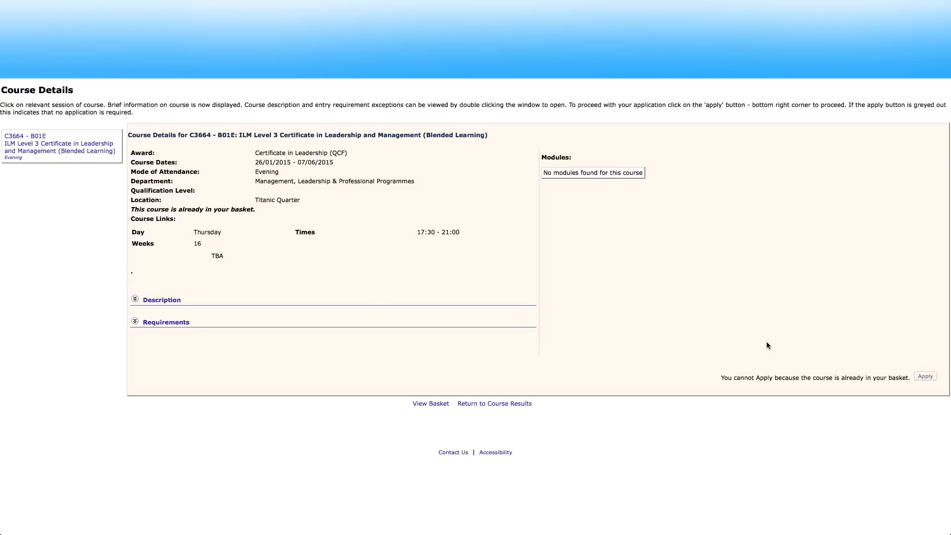
mouse_move(431, 404)
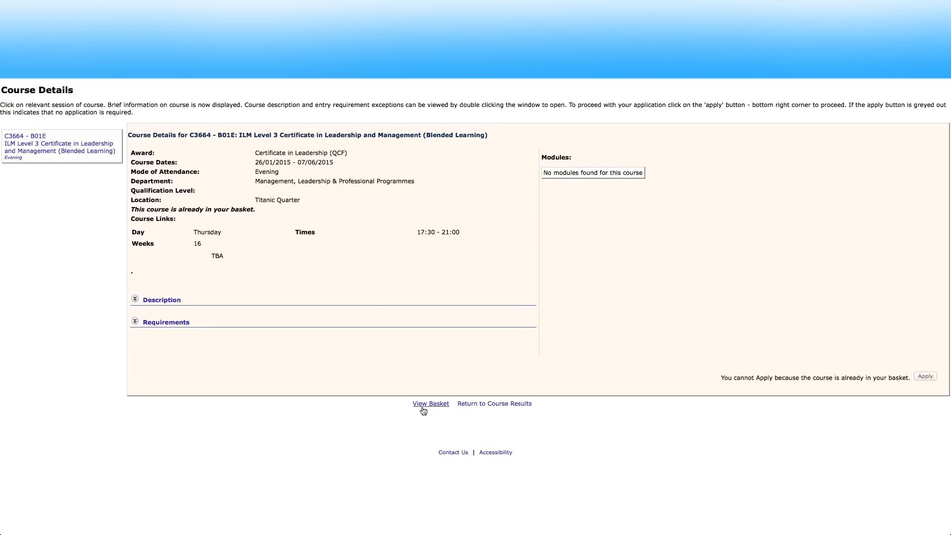
View the basket containing C3664 and proceed to the login page
click(431, 403)
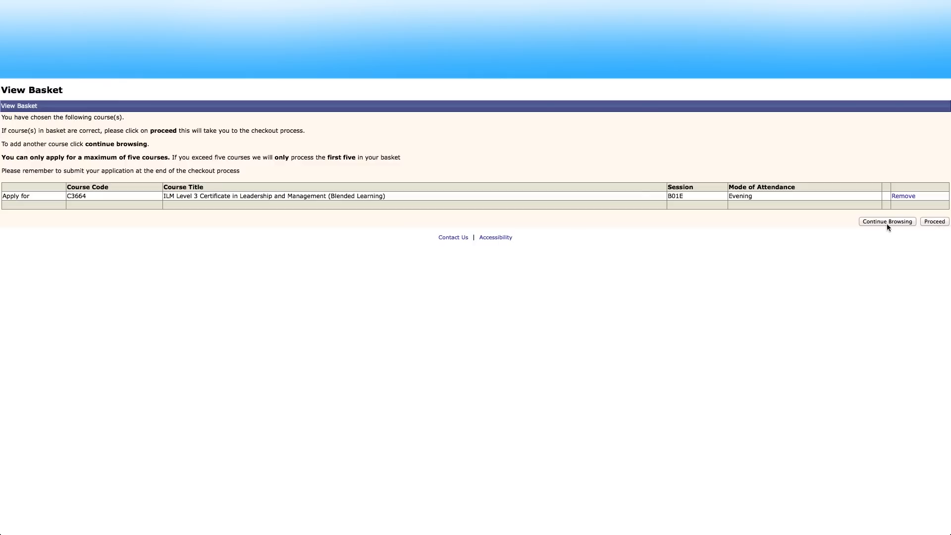
mouse_move(496, 226)
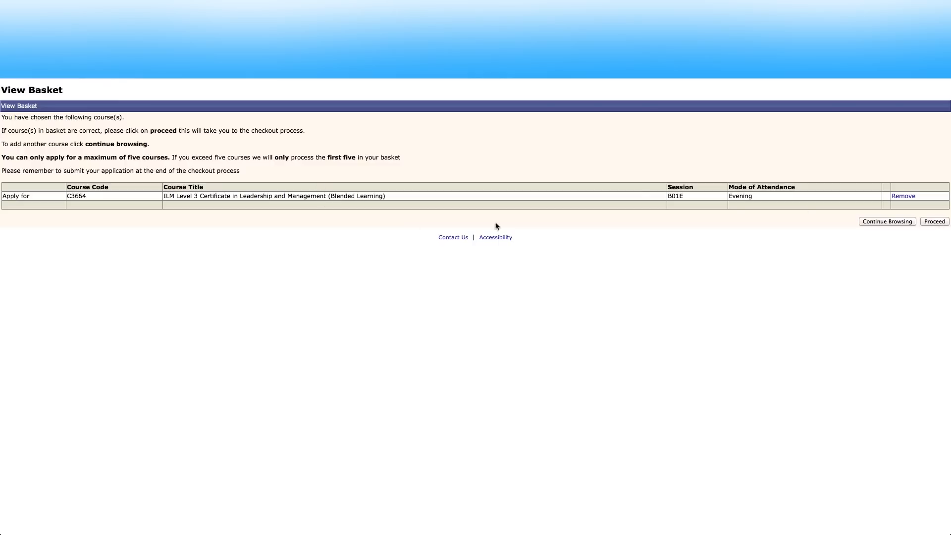
mouse_move(904, 196)
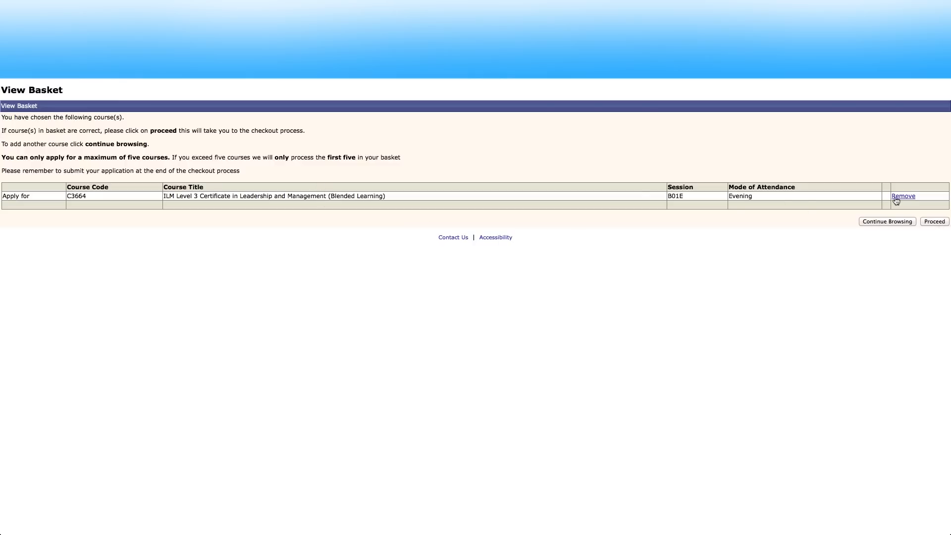
click(934, 221)
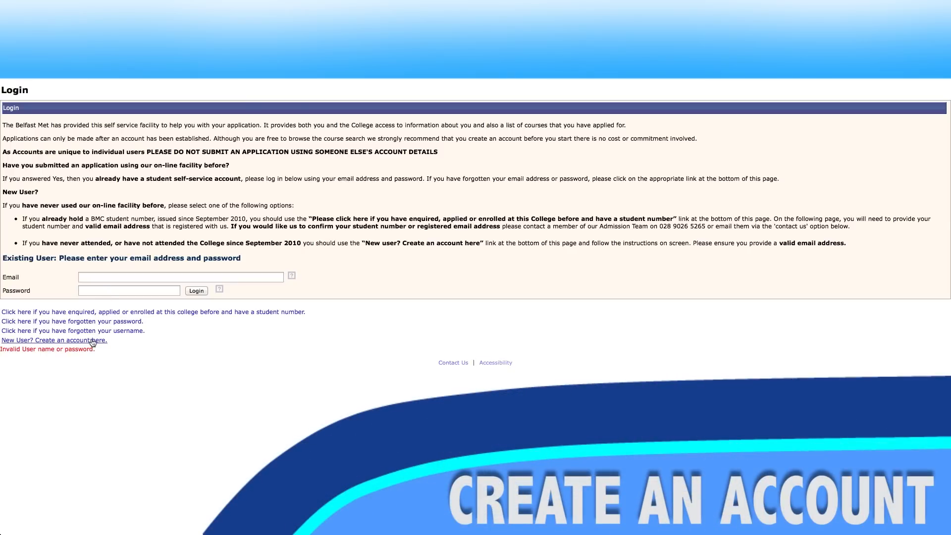
Create a new account with surname loggs, forename Joe and e-mail JoeBlo
click(52, 340)
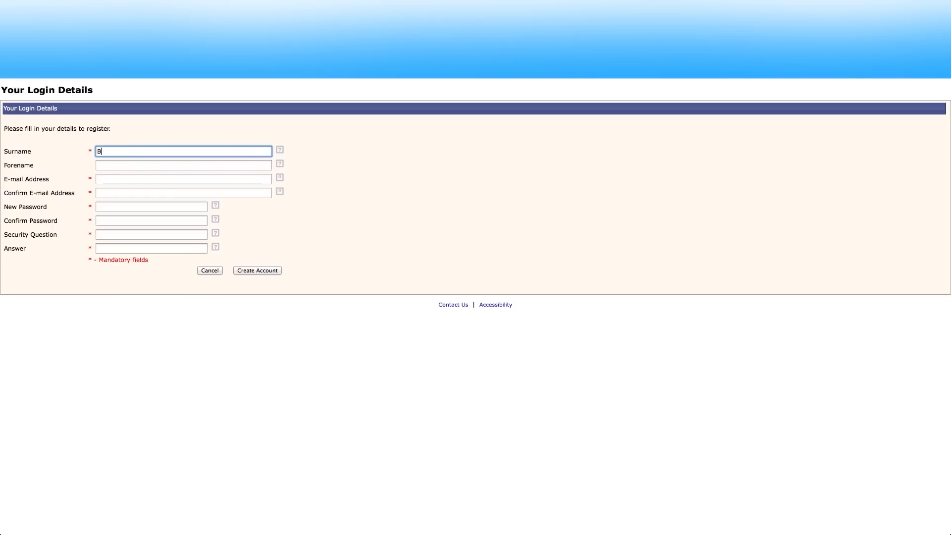
text(loggs)
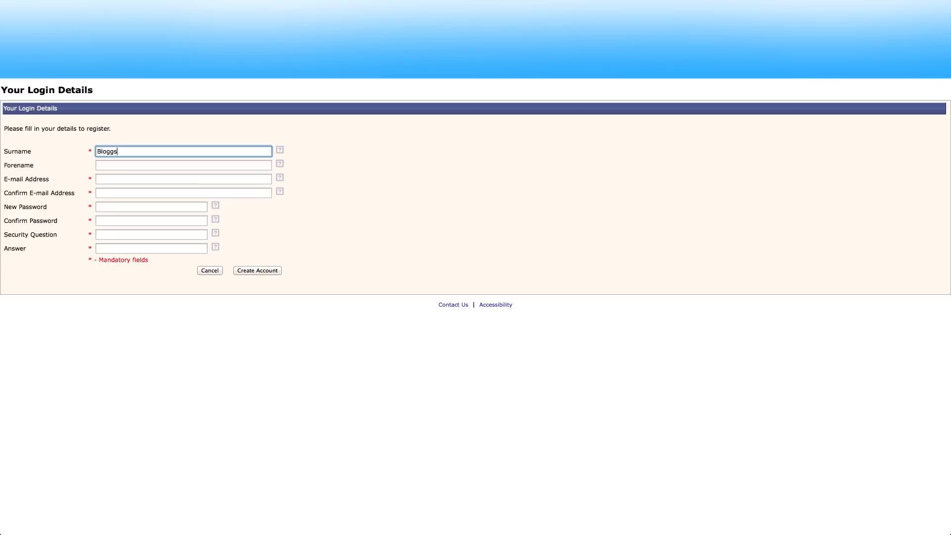
text(Joe)
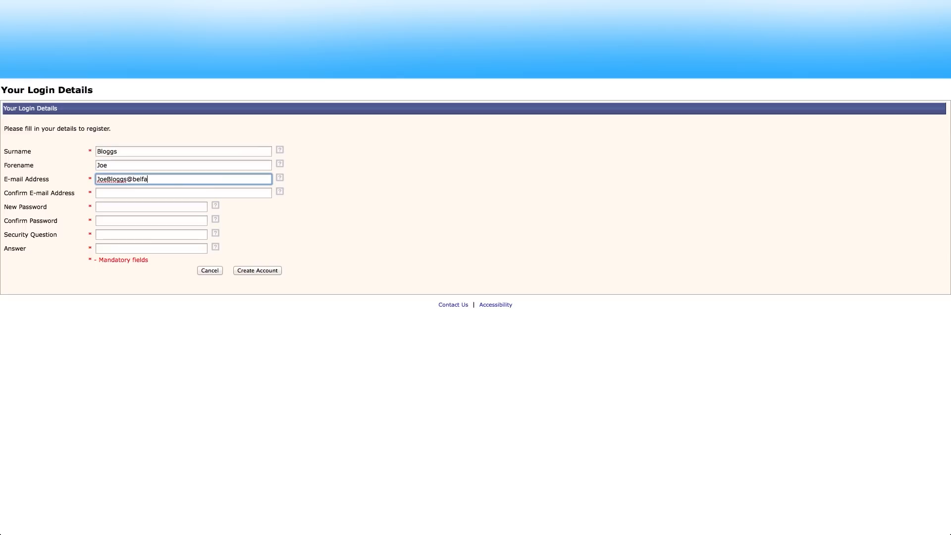
text(JoeBlo)
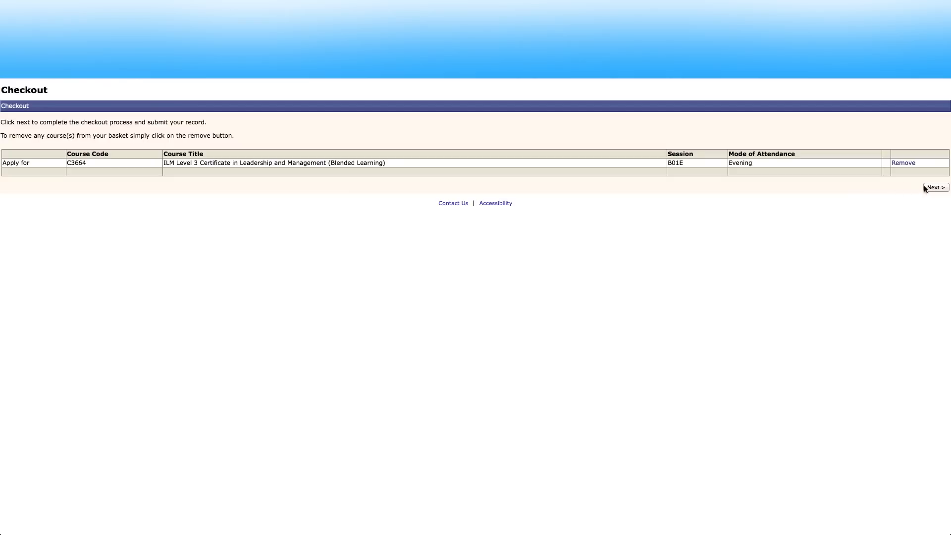
mouse_move(929, 189)
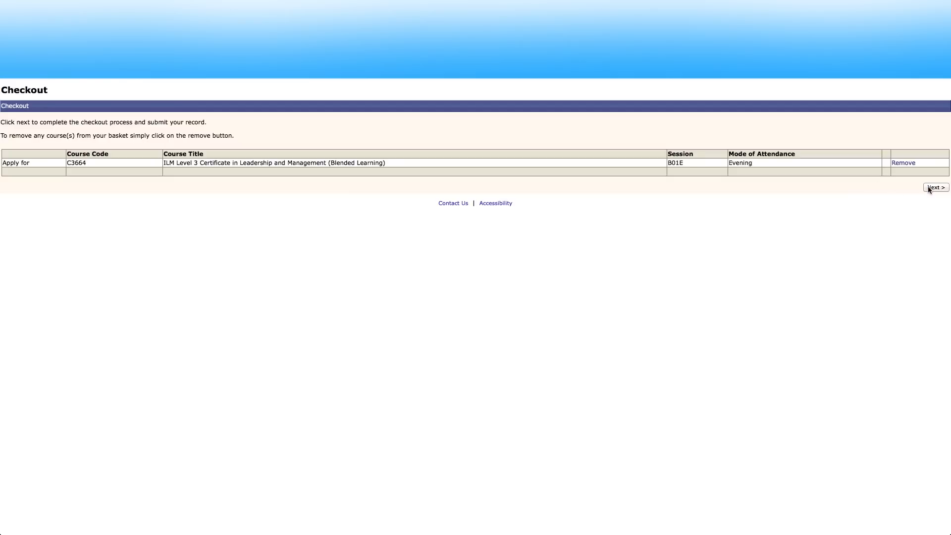
Enter personal details with a 1996 birth date from the calendar and save to continue
click(934, 188)
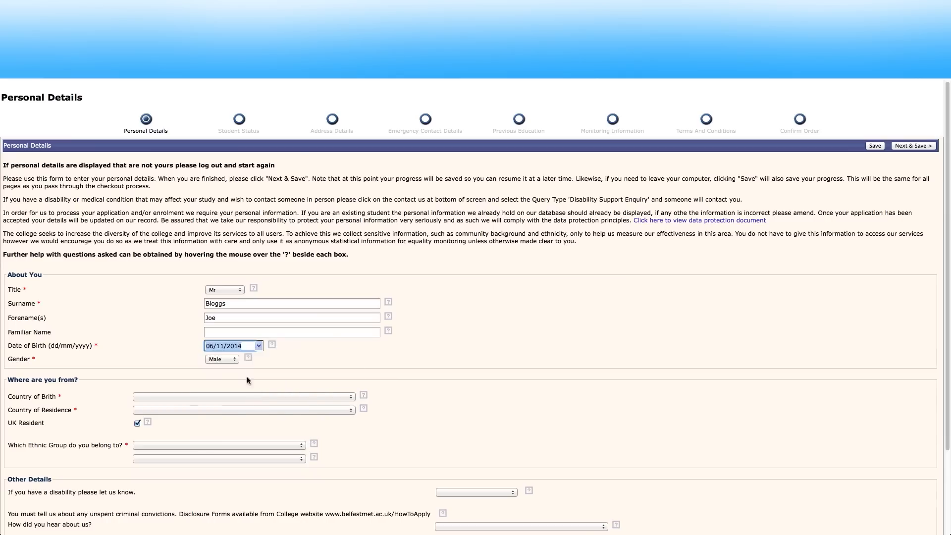
click(258, 344)
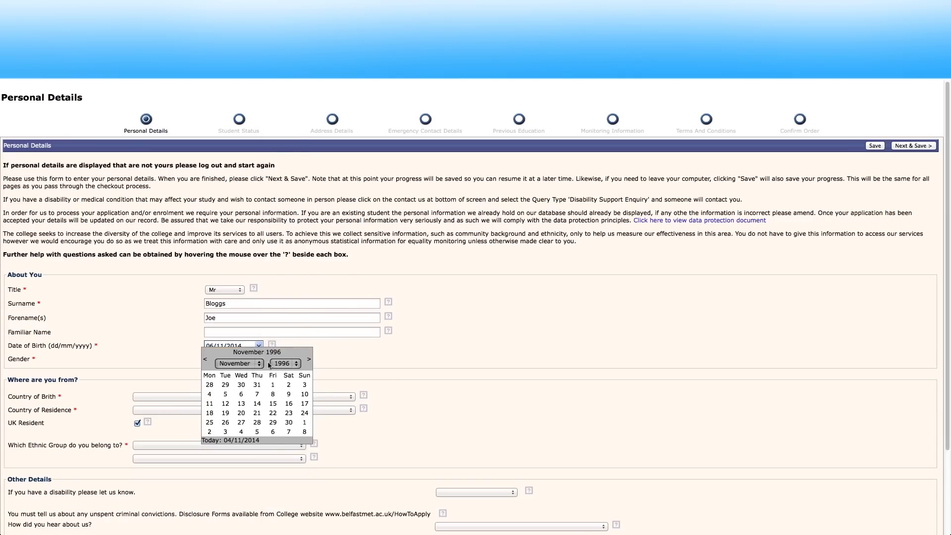
click(242, 396)
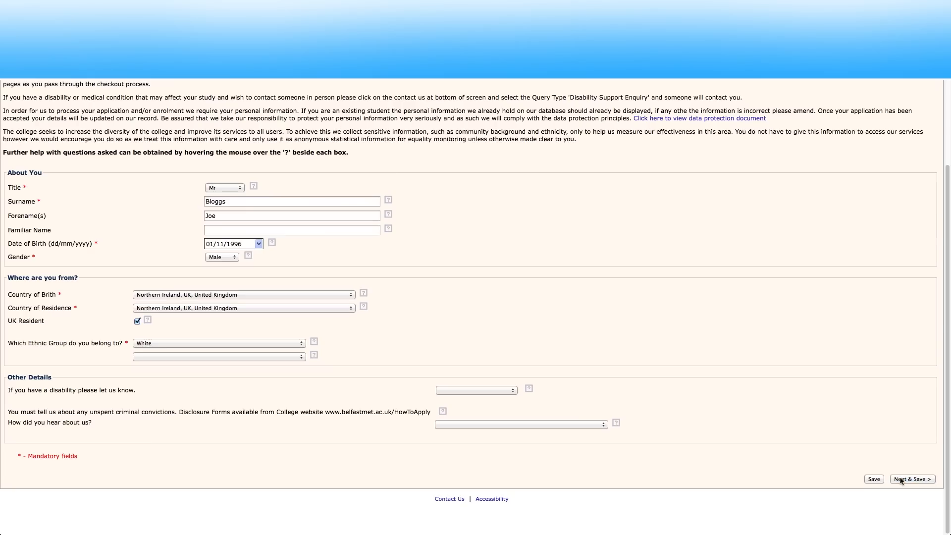
click(912, 479)
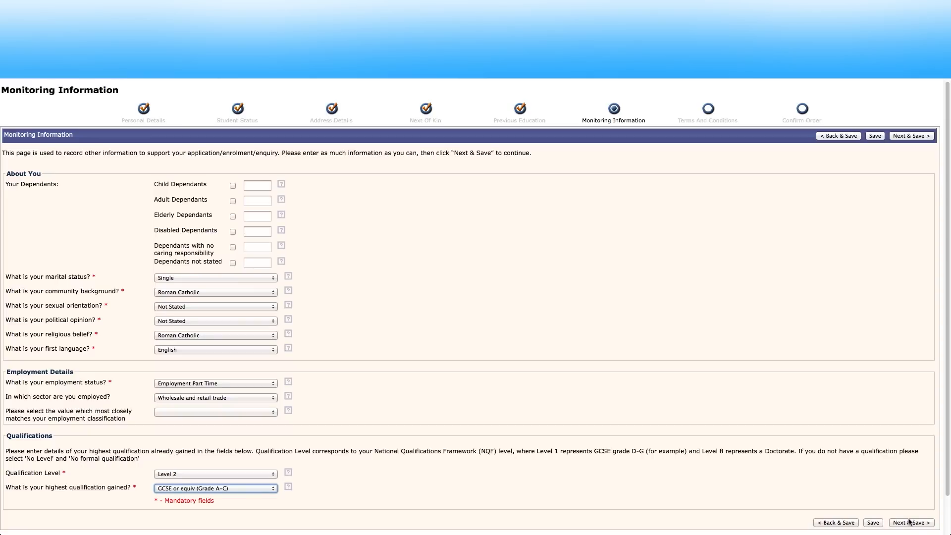
Save monitoring info, tick both Terms and Conditions boxes, and submit to the confirmation page
click(912, 522)
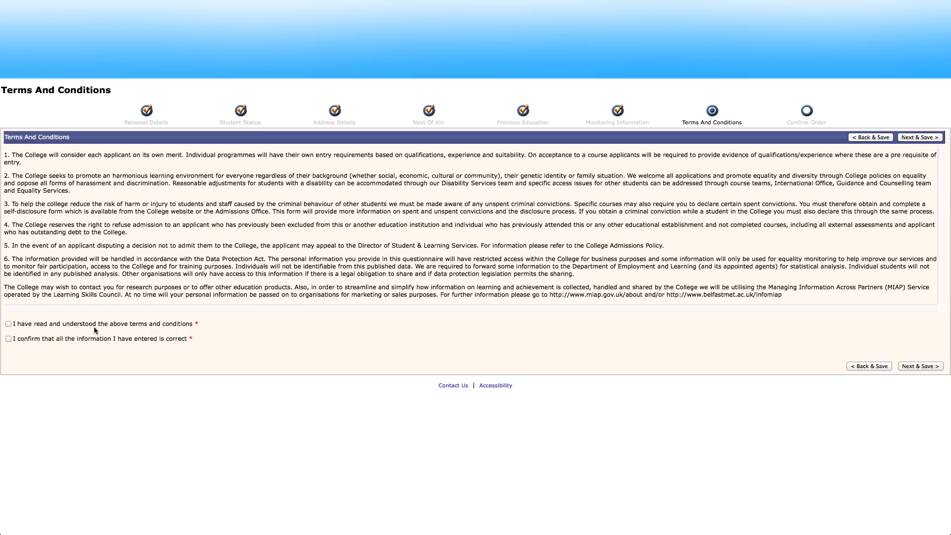
click(9, 323)
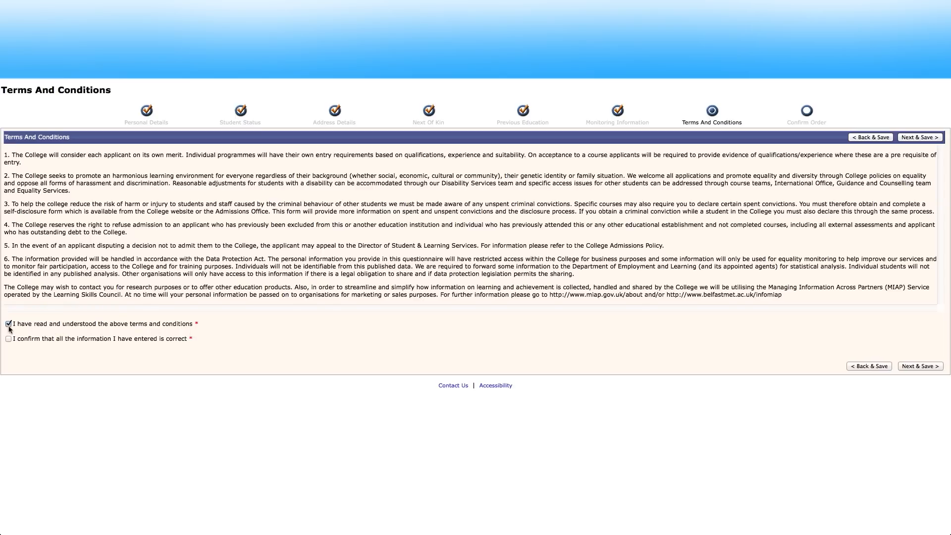
click(8, 338)
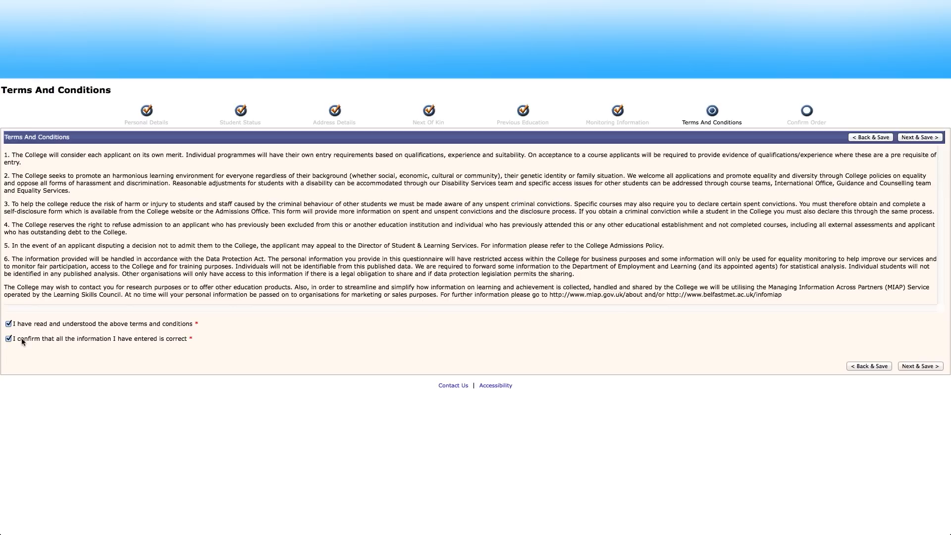
mouse_move(797, 355)
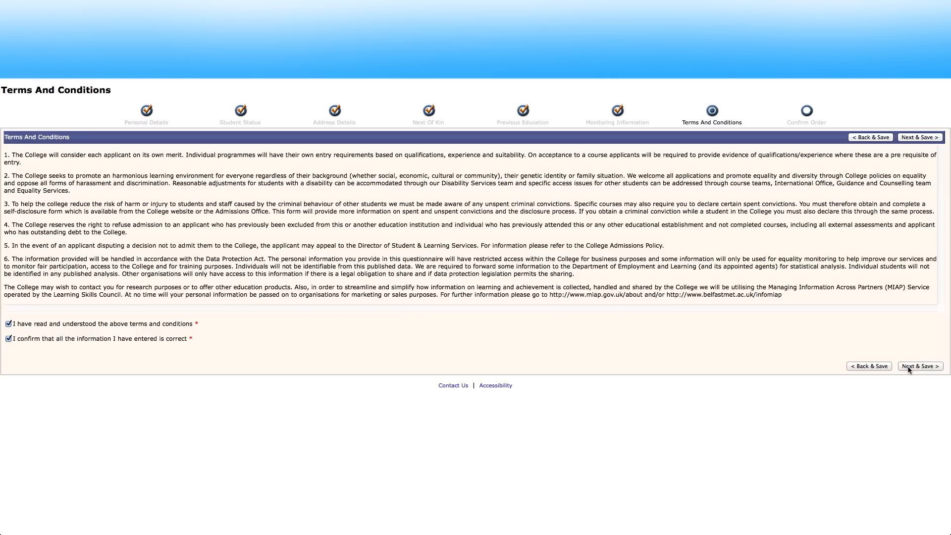
click(919, 365)
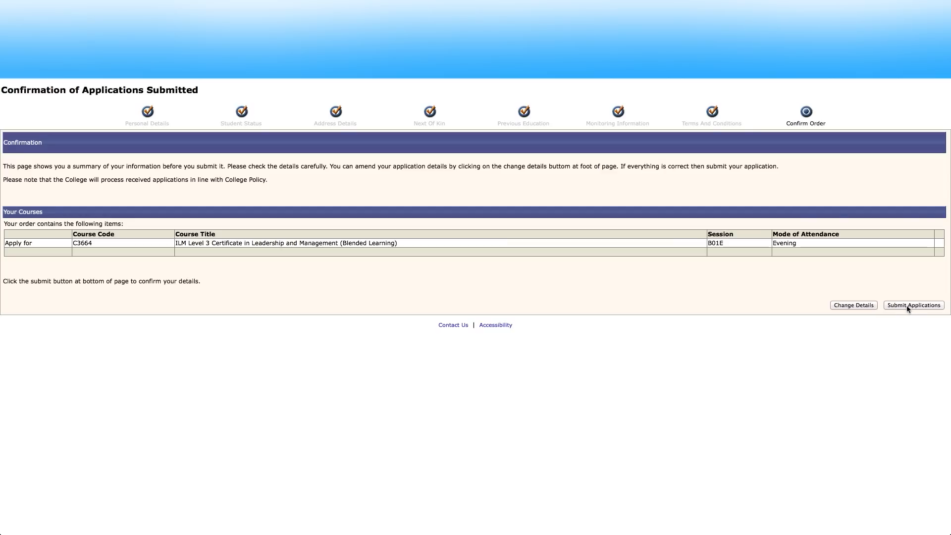
mouse_move(913, 343)
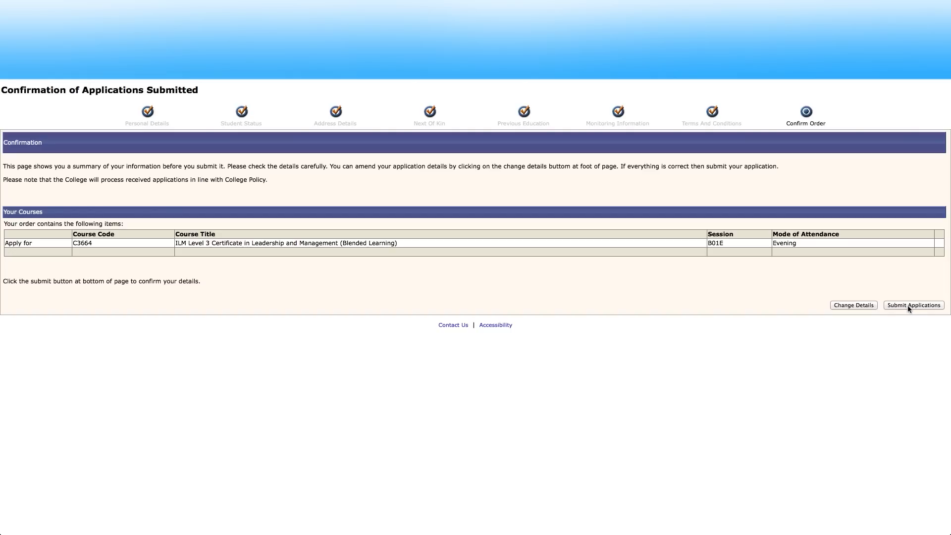
mouse_move(926, 308)
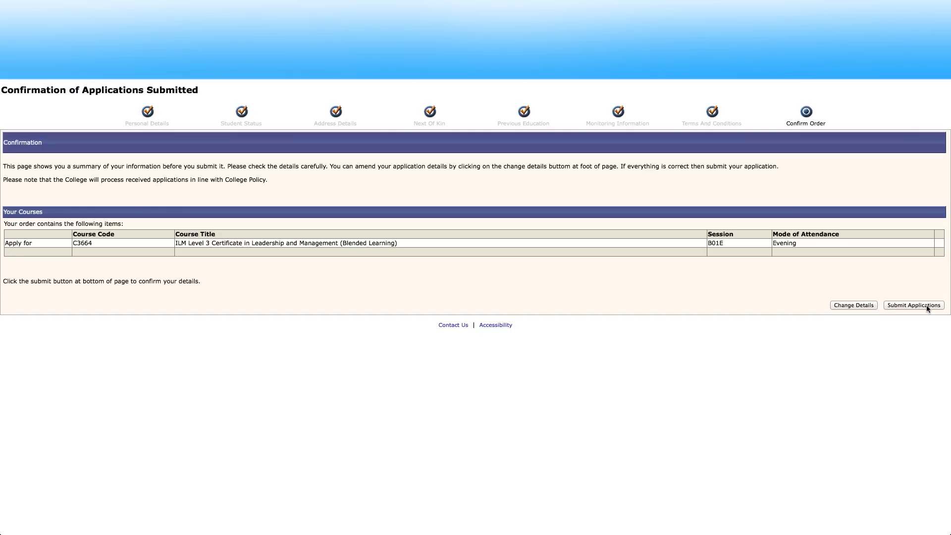